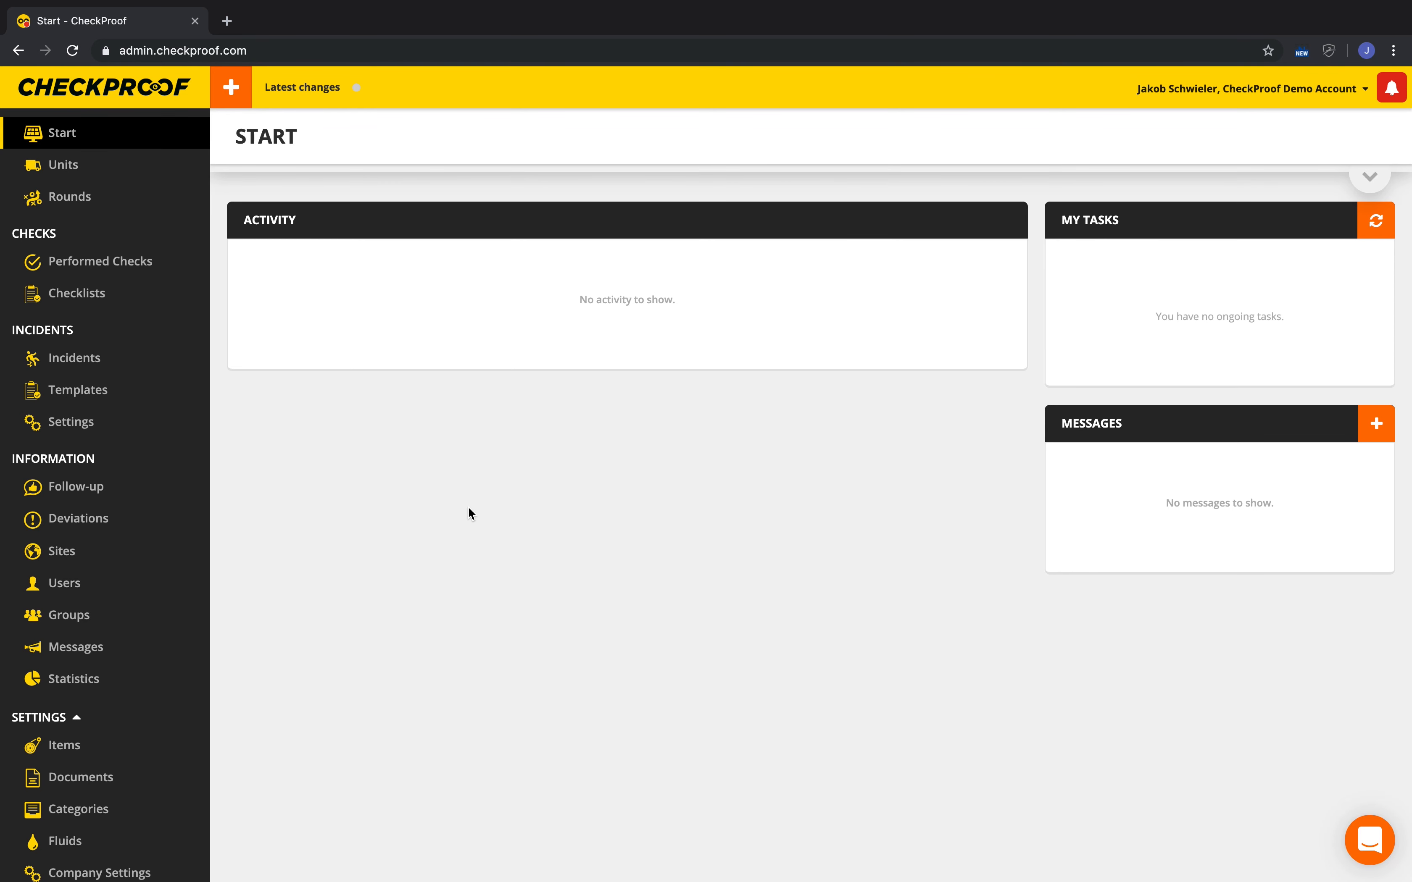
mouse_move(234, 807)
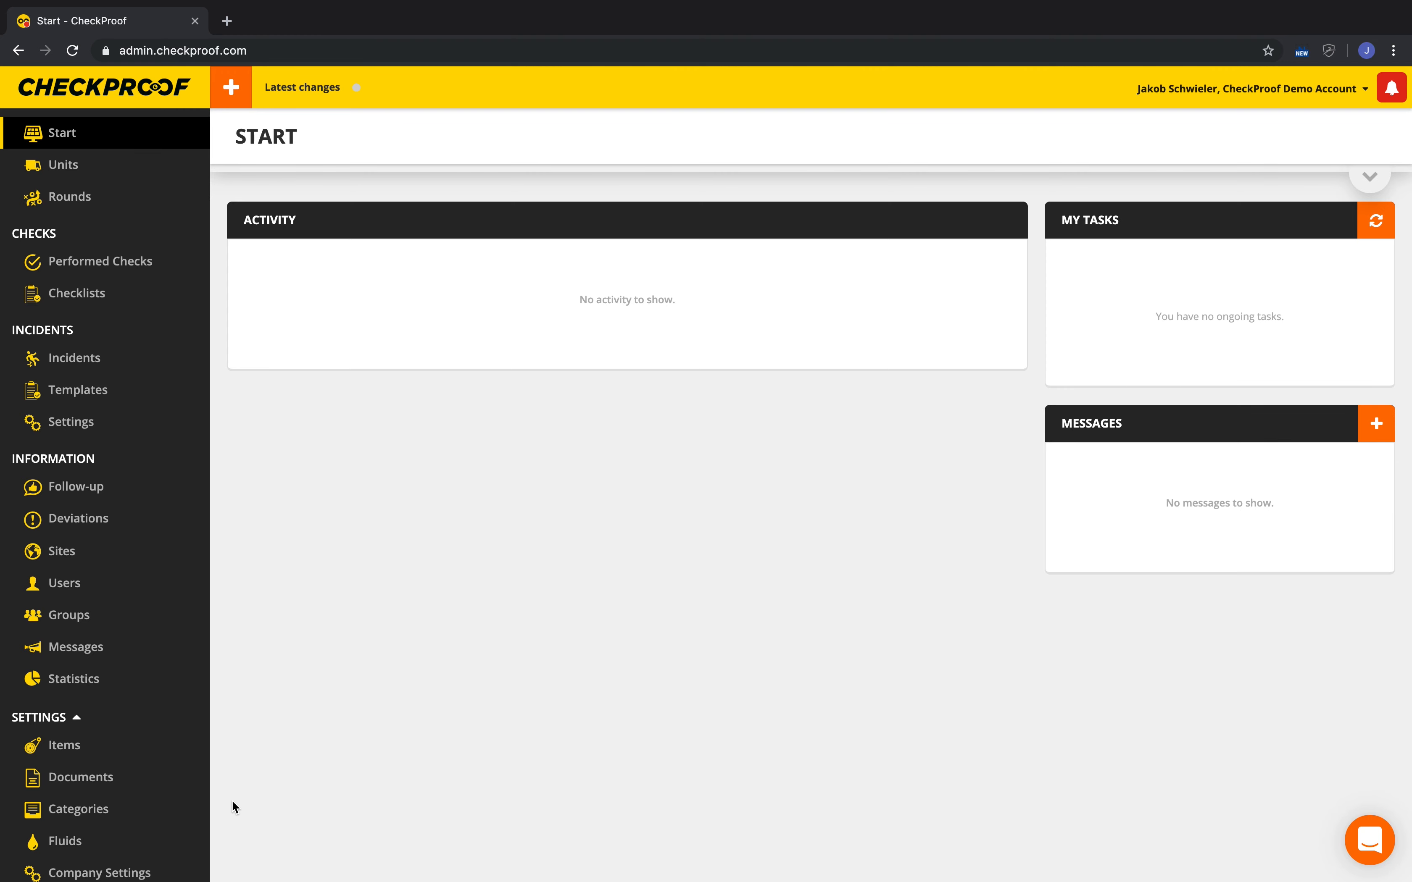
Go to the Categories page under Settings in the sidebar
left_click(80, 809)
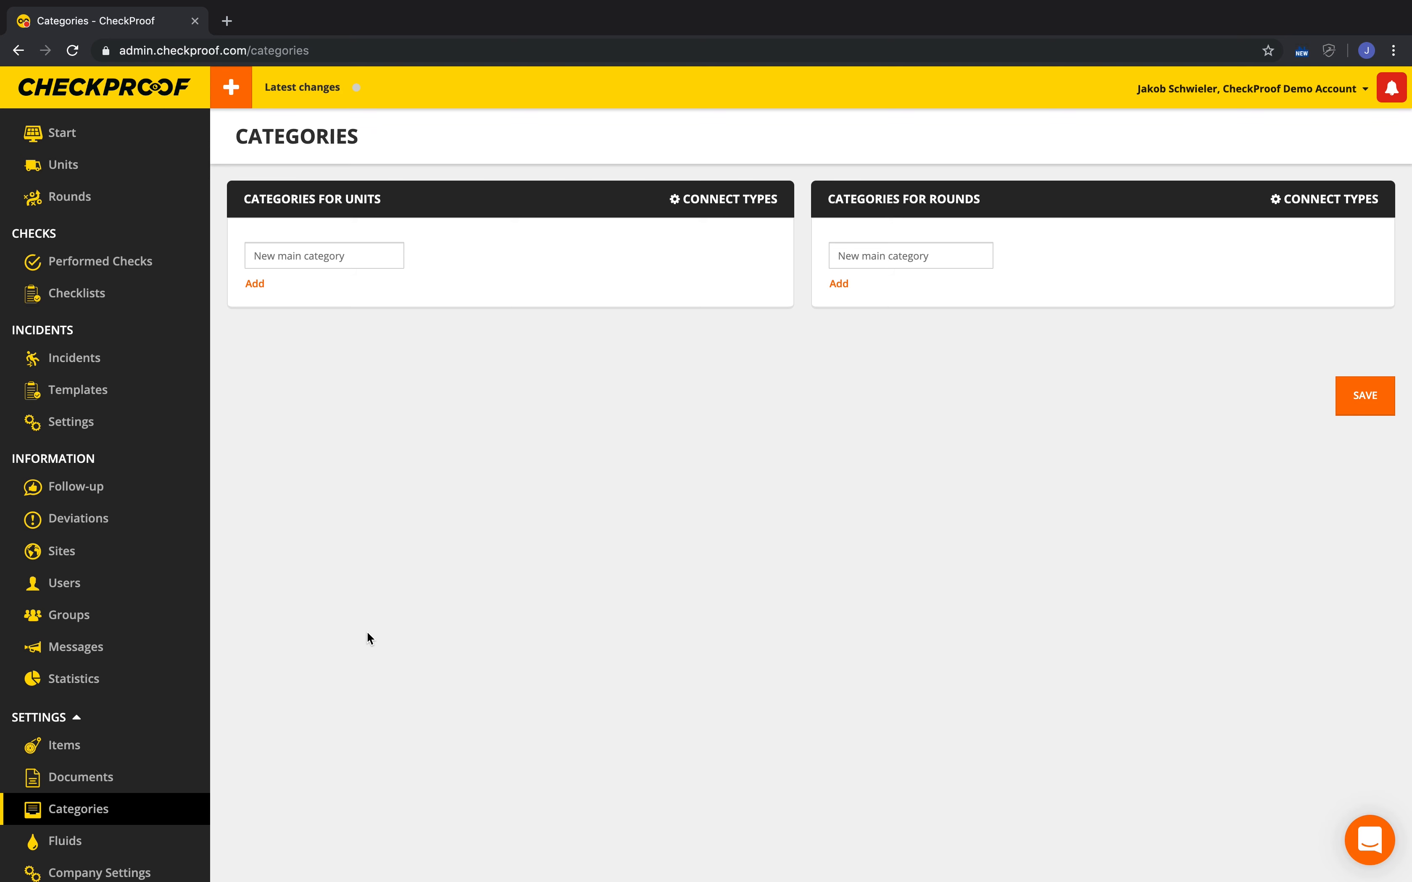
mouse_move(377, 386)
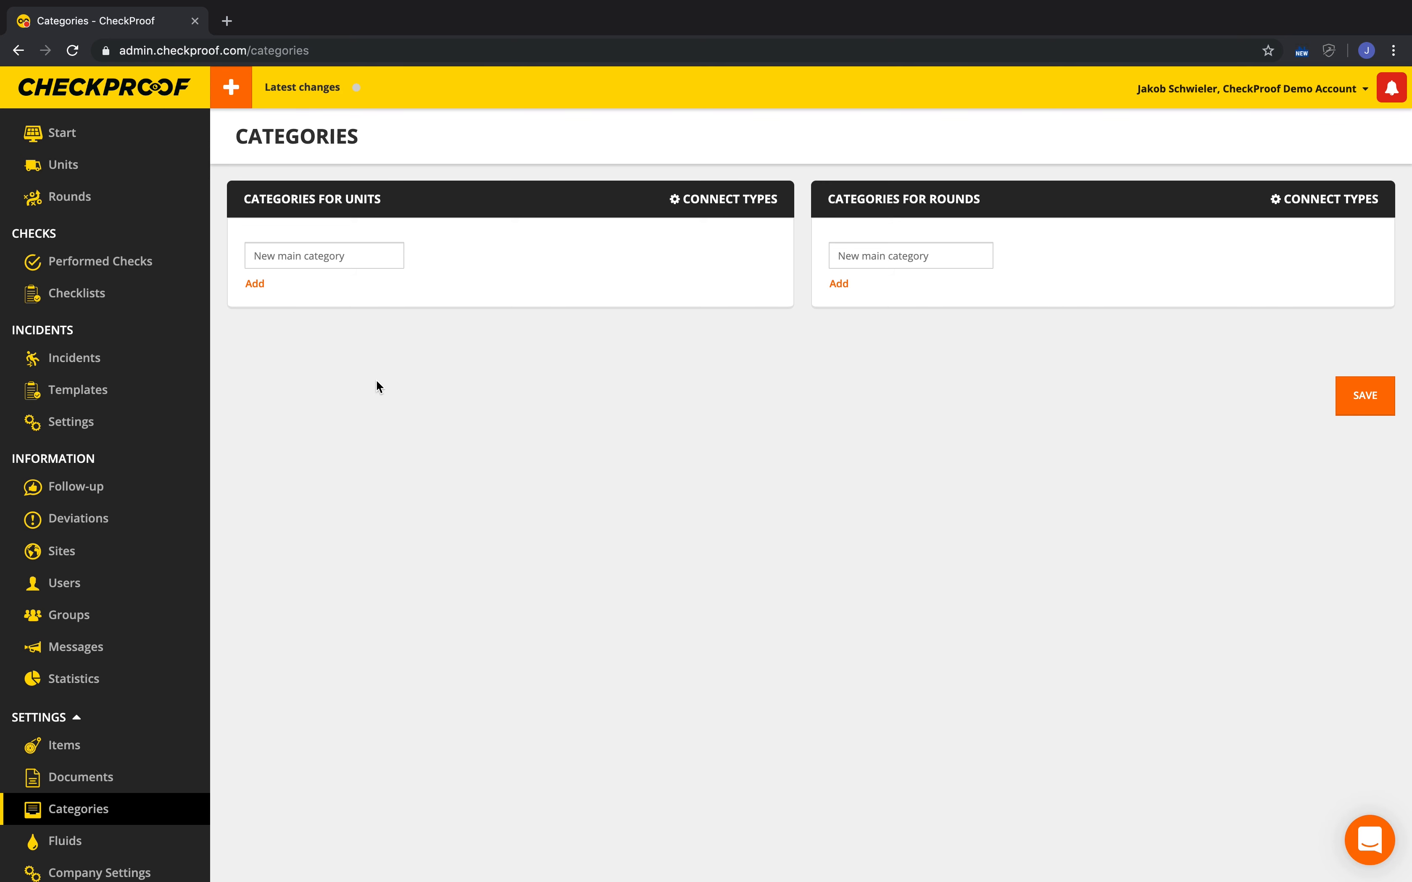
mouse_move(378, 294)
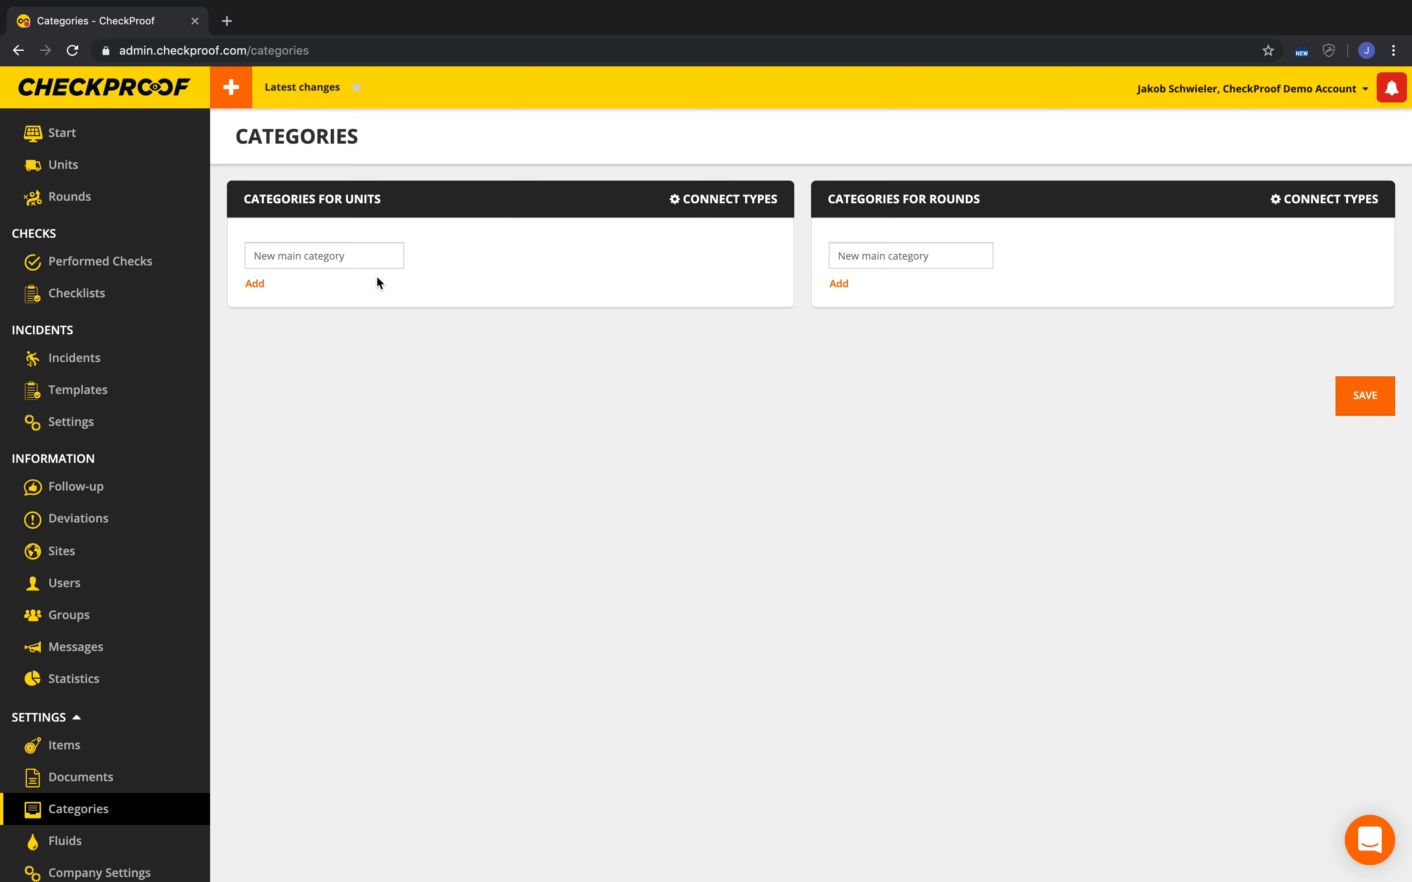
Add a unit main category named 'Motor'
type("M")
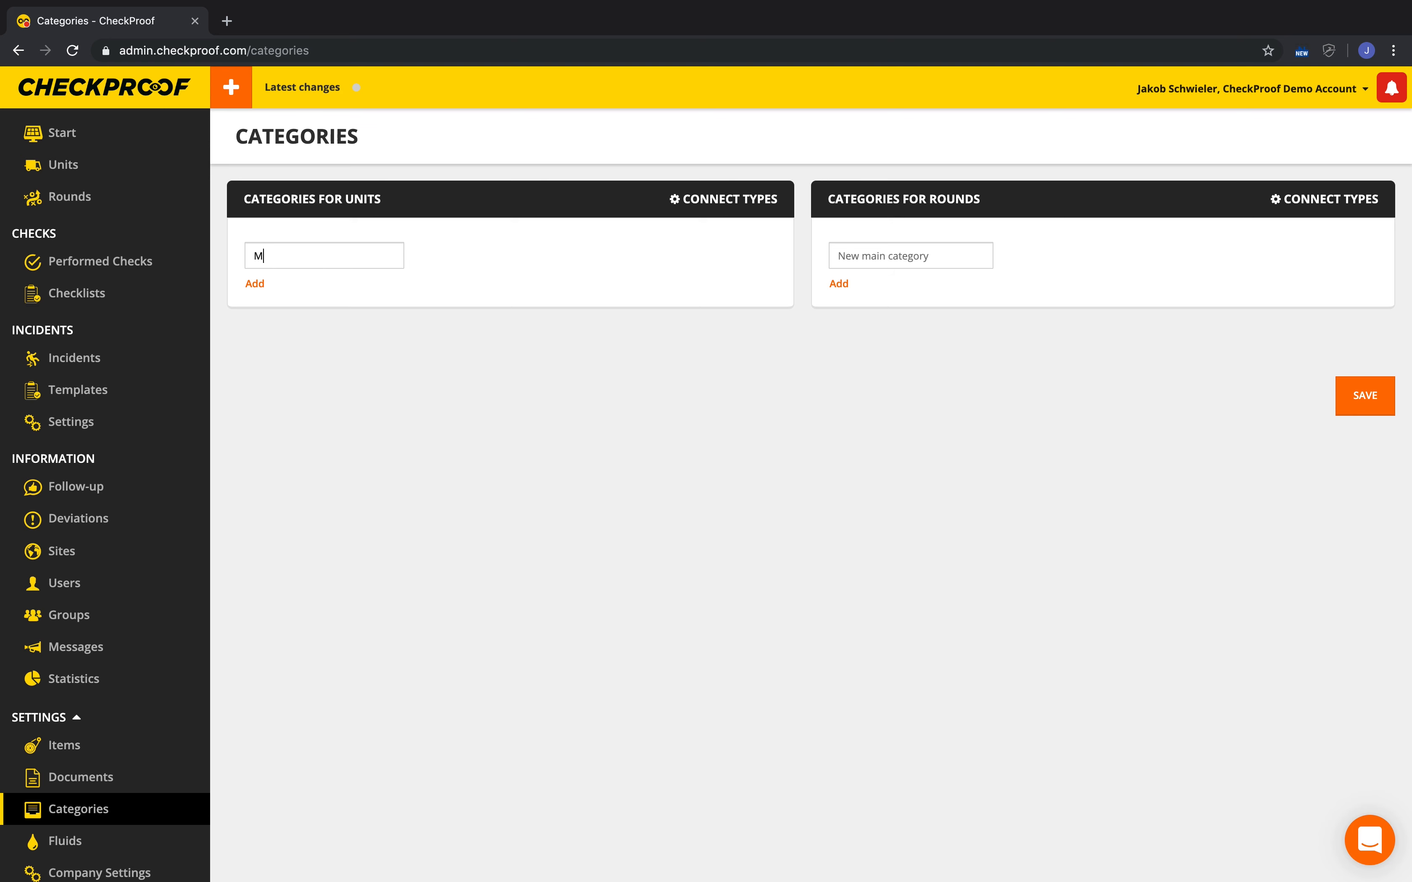
type("otor")
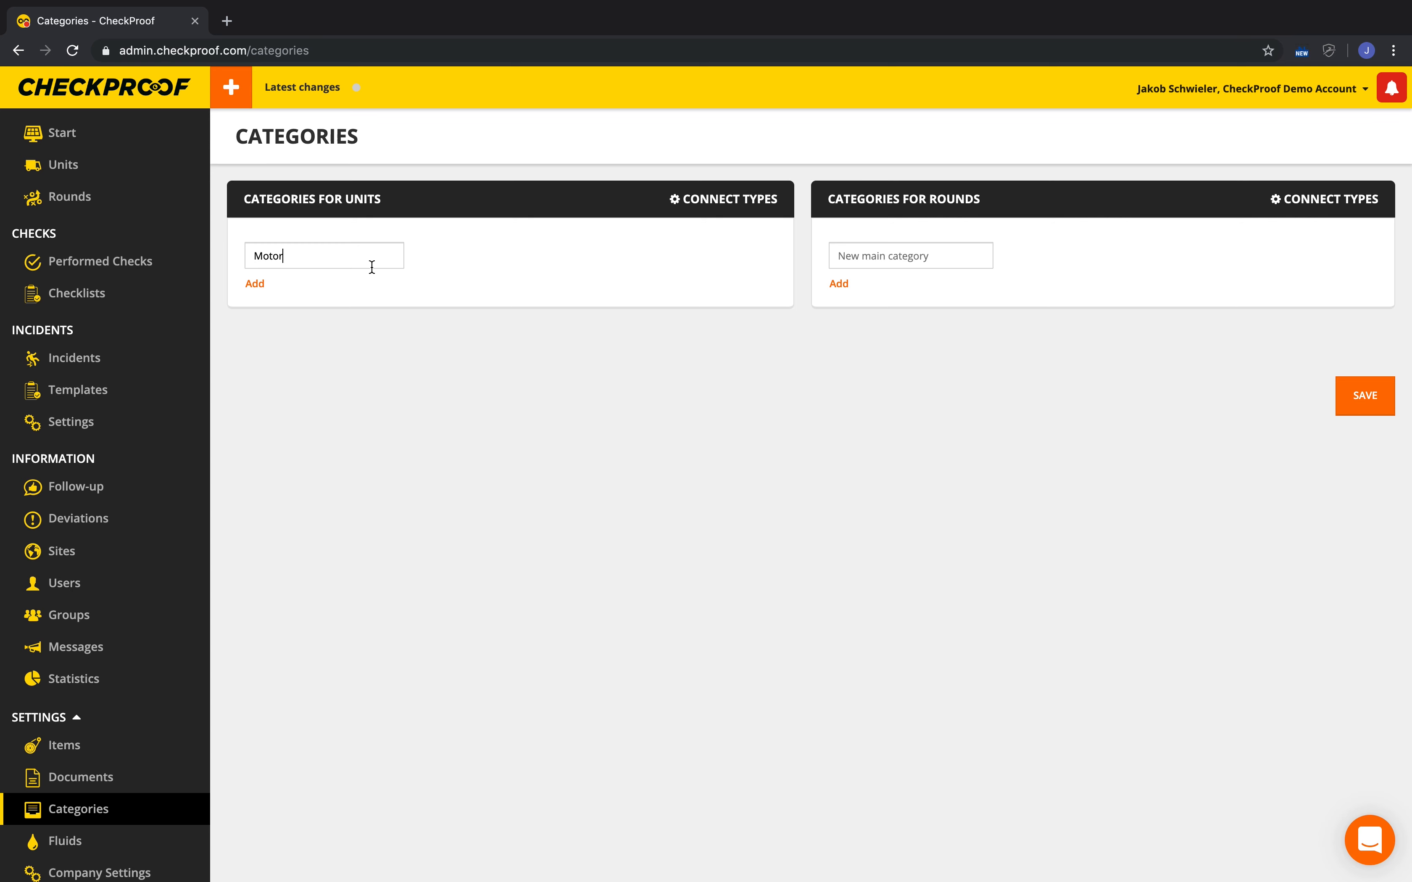
left_click(254, 284)
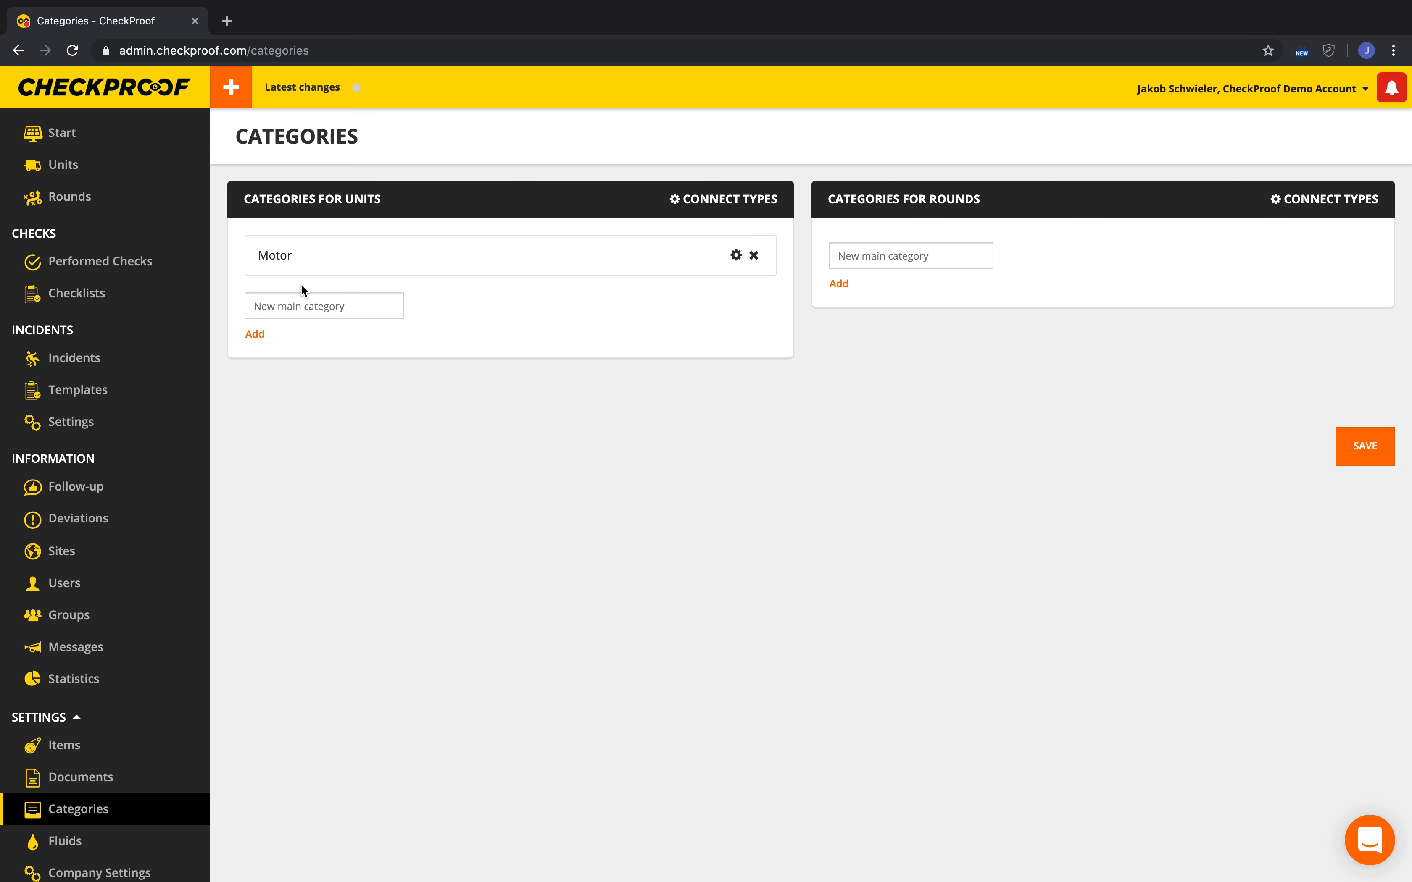
mouse_move(604, 289)
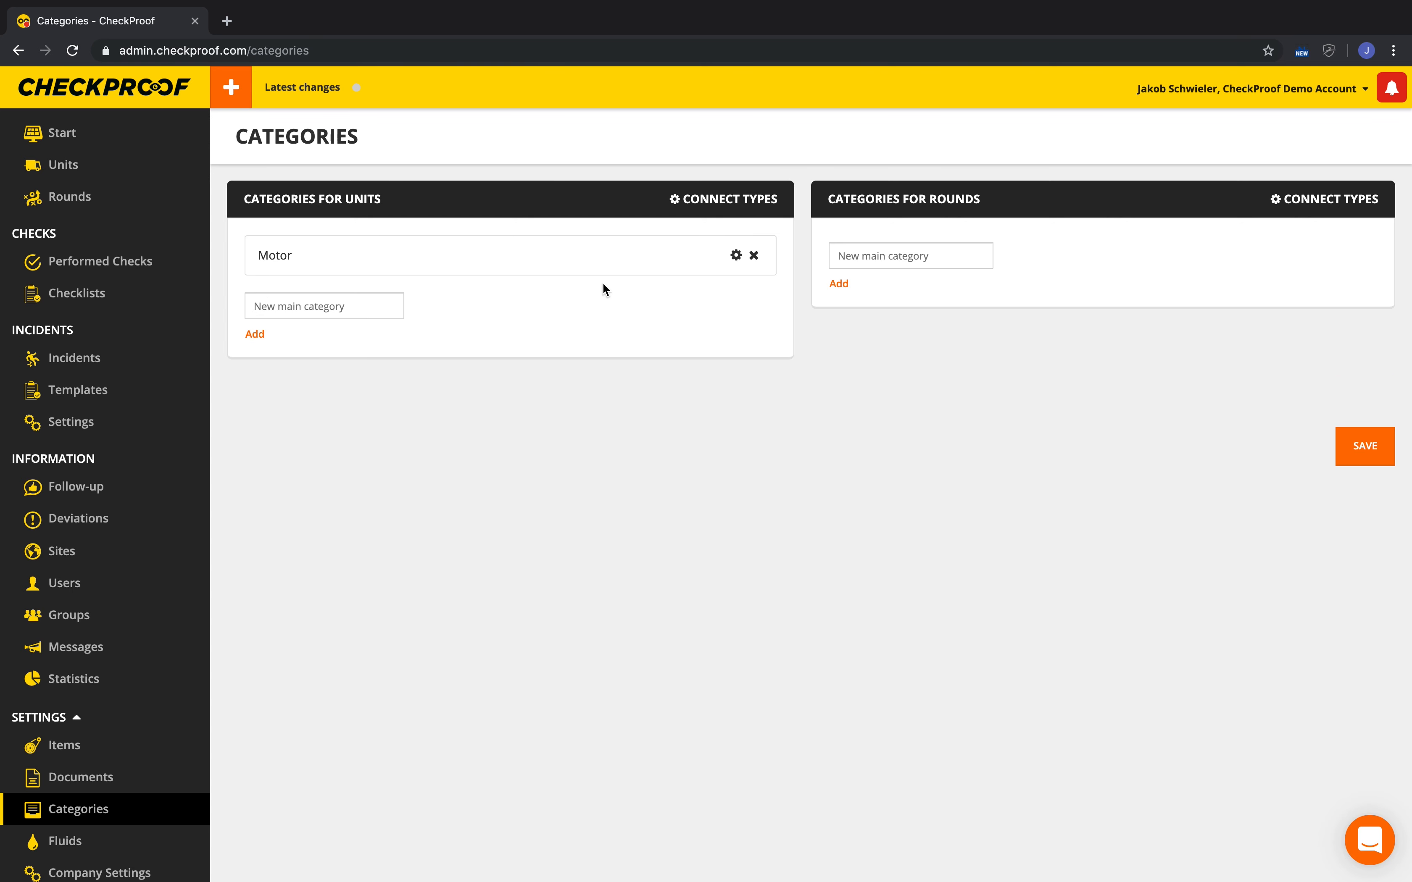
Expand the Motor category row to edit its second-level subcategories
left_click(736, 257)
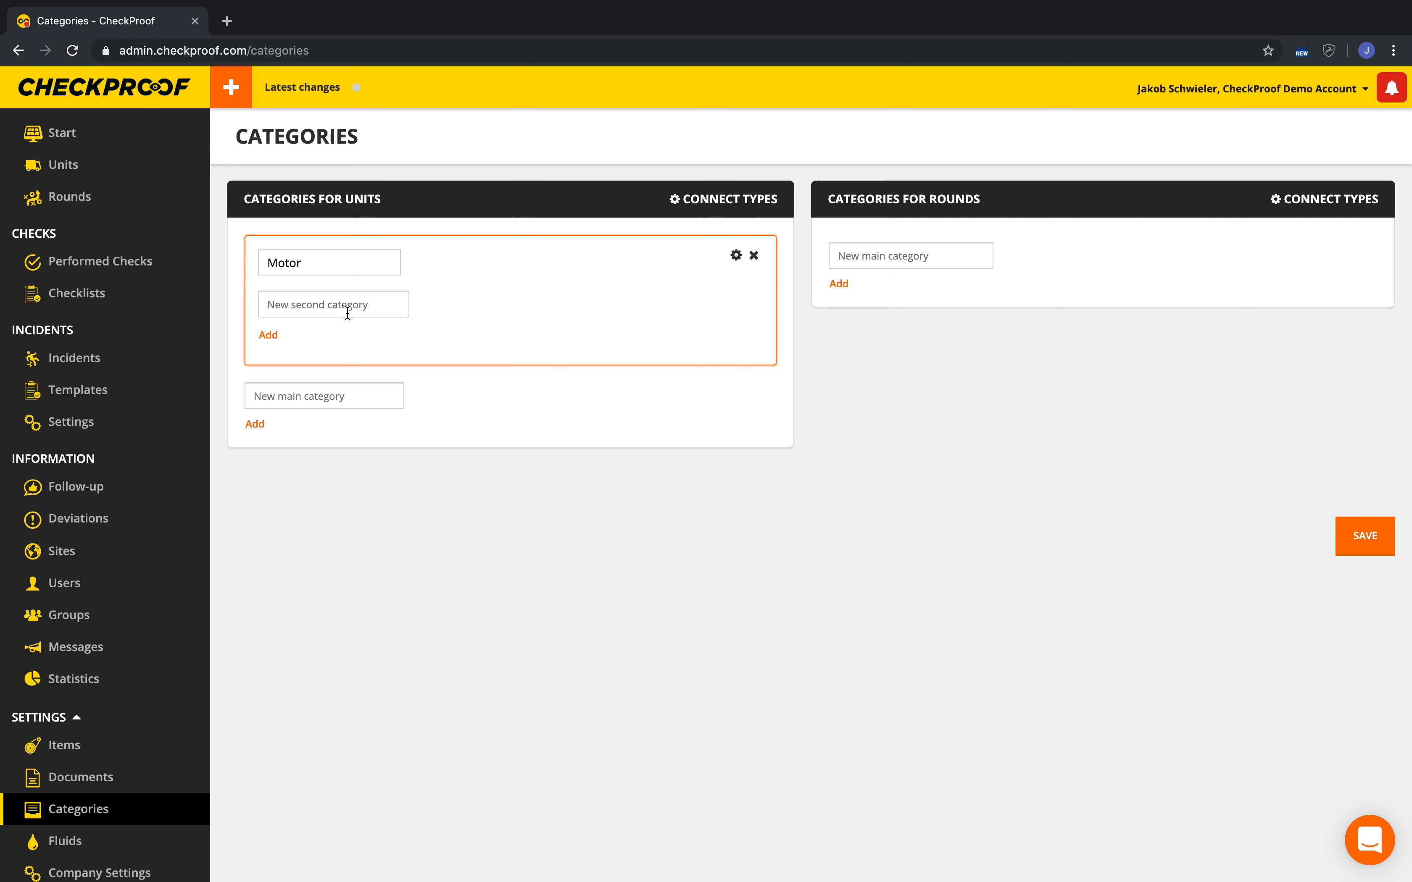
mouse_move(551, 328)
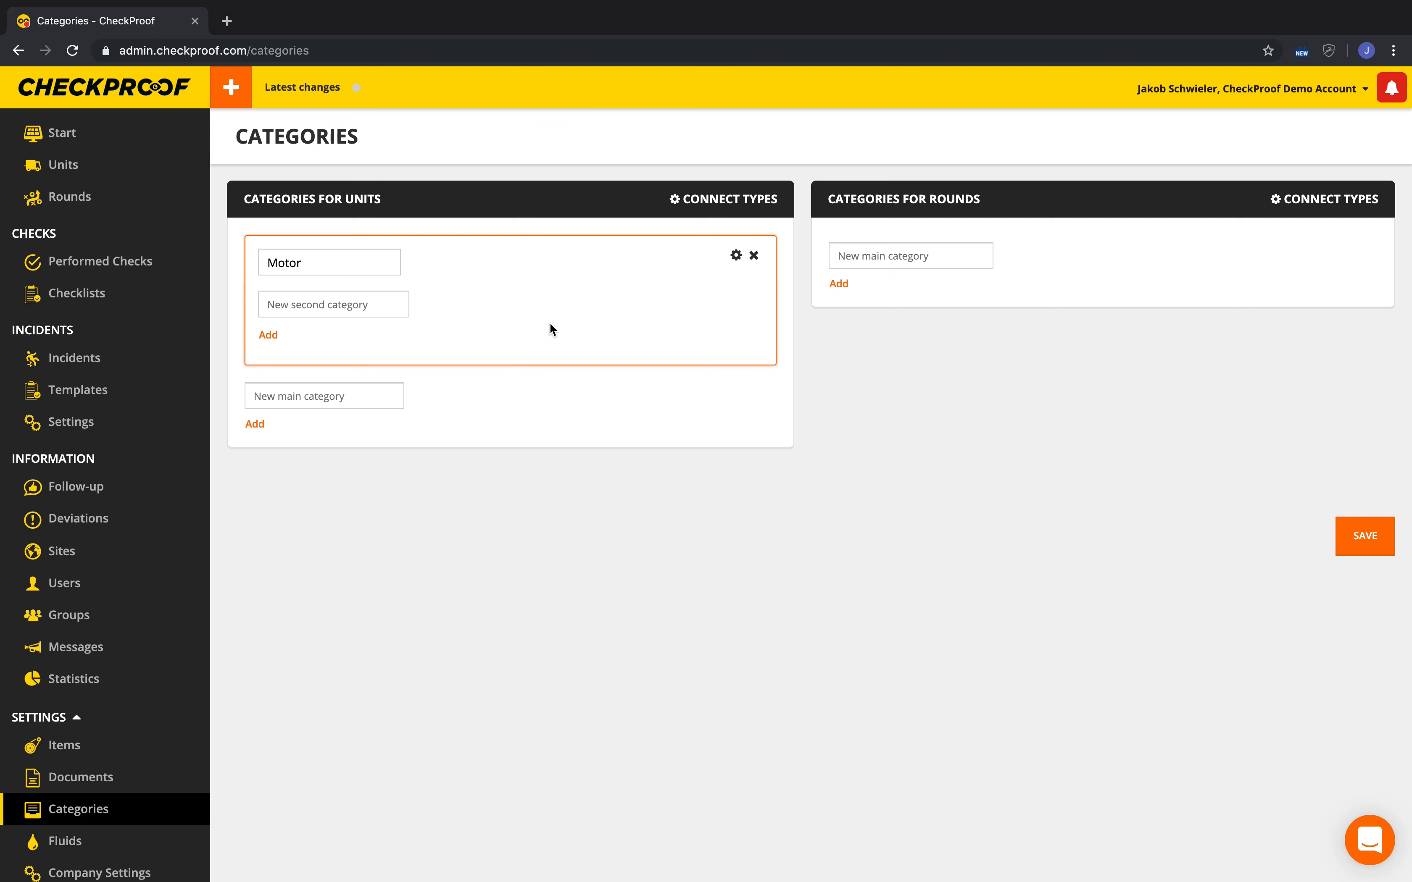
mouse_move(763, 347)
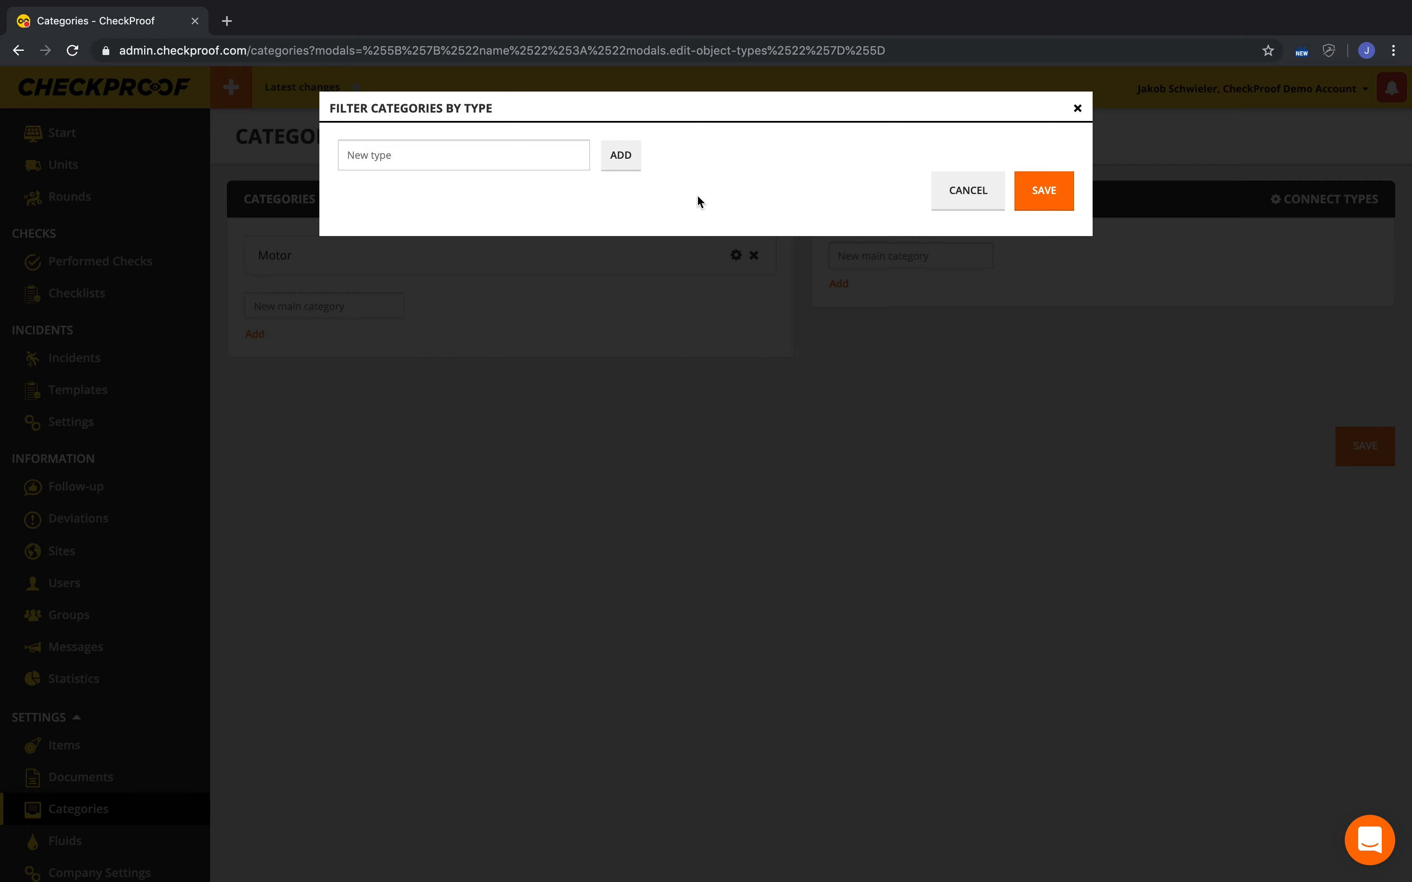
mouse_move(620, 154)
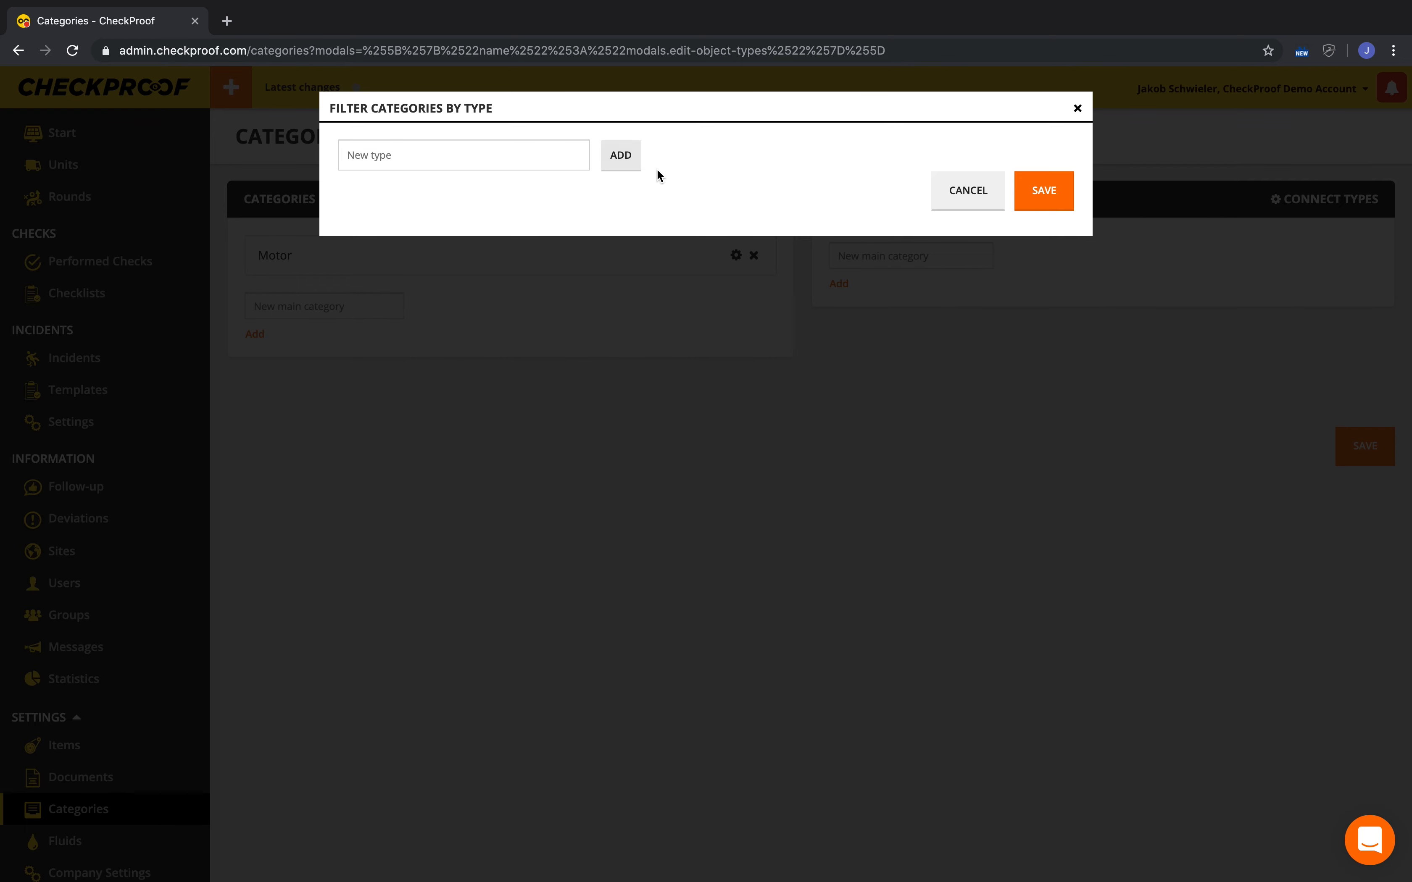
mouse_move(562, 223)
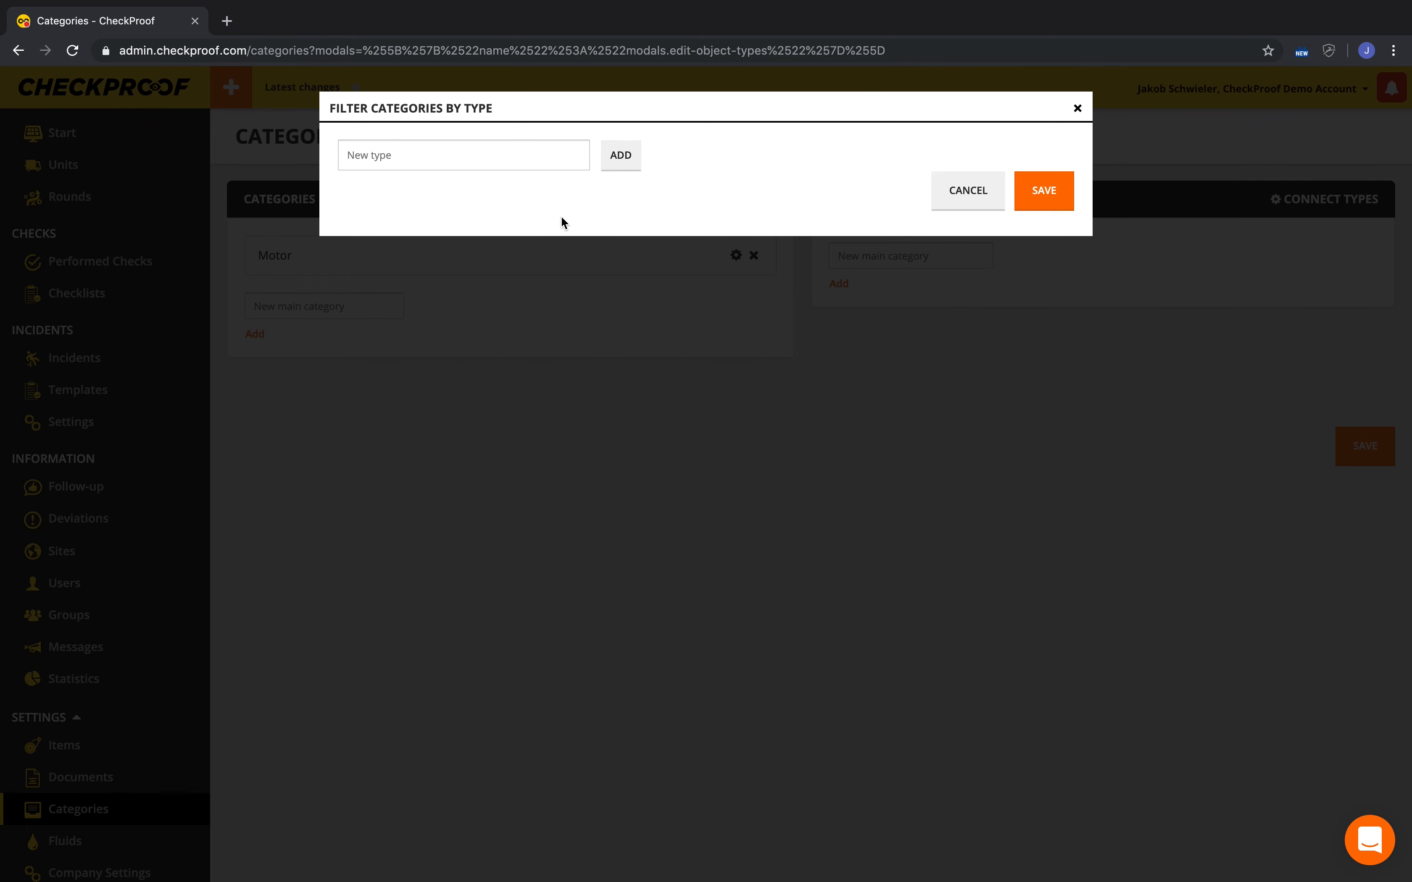
Add a unit type named 'Type 1' in Connect Types and bring up its category settings
left_click(463, 155)
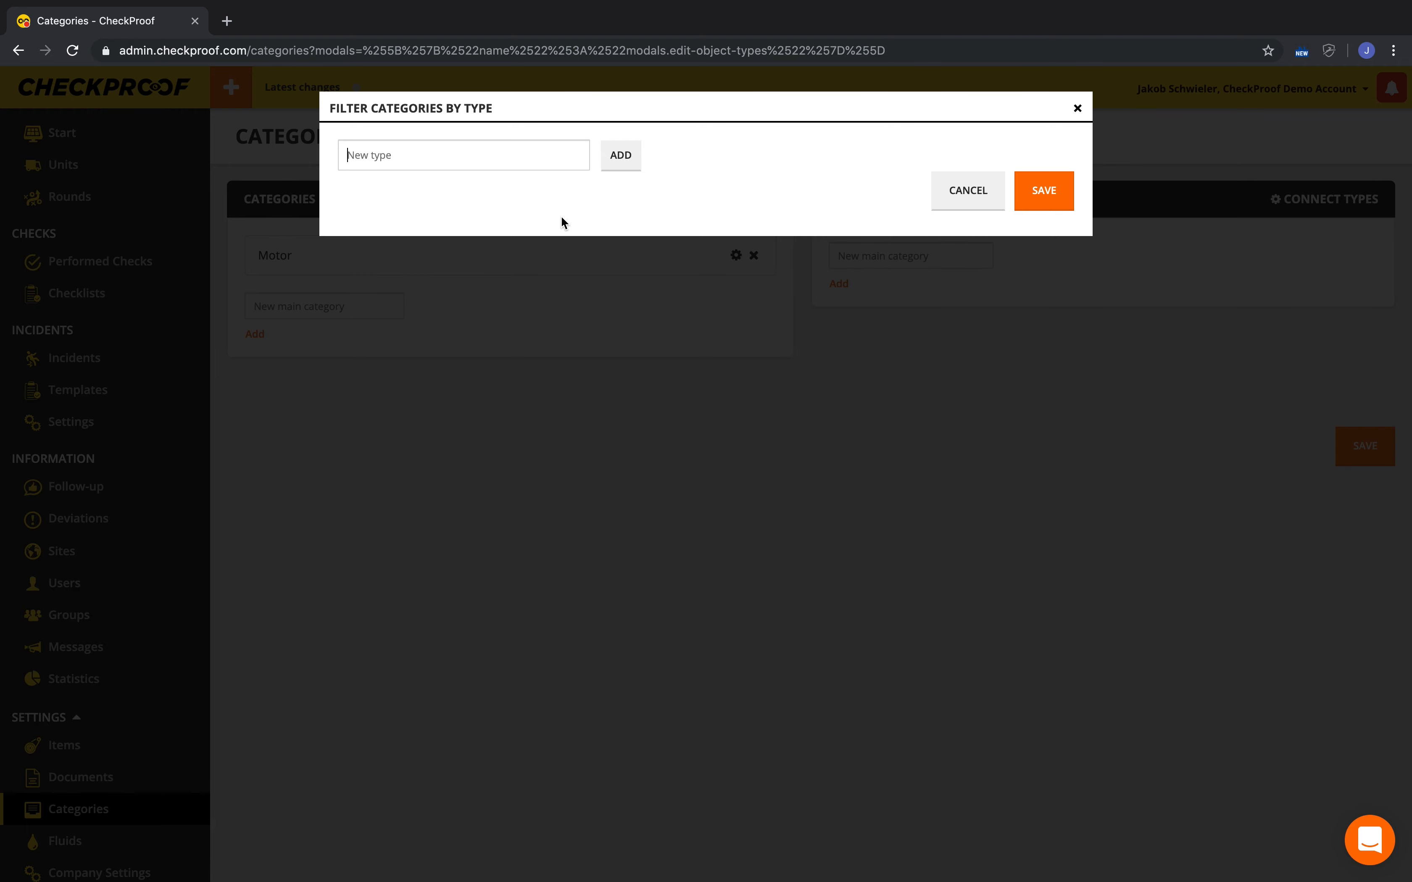
type("Type")
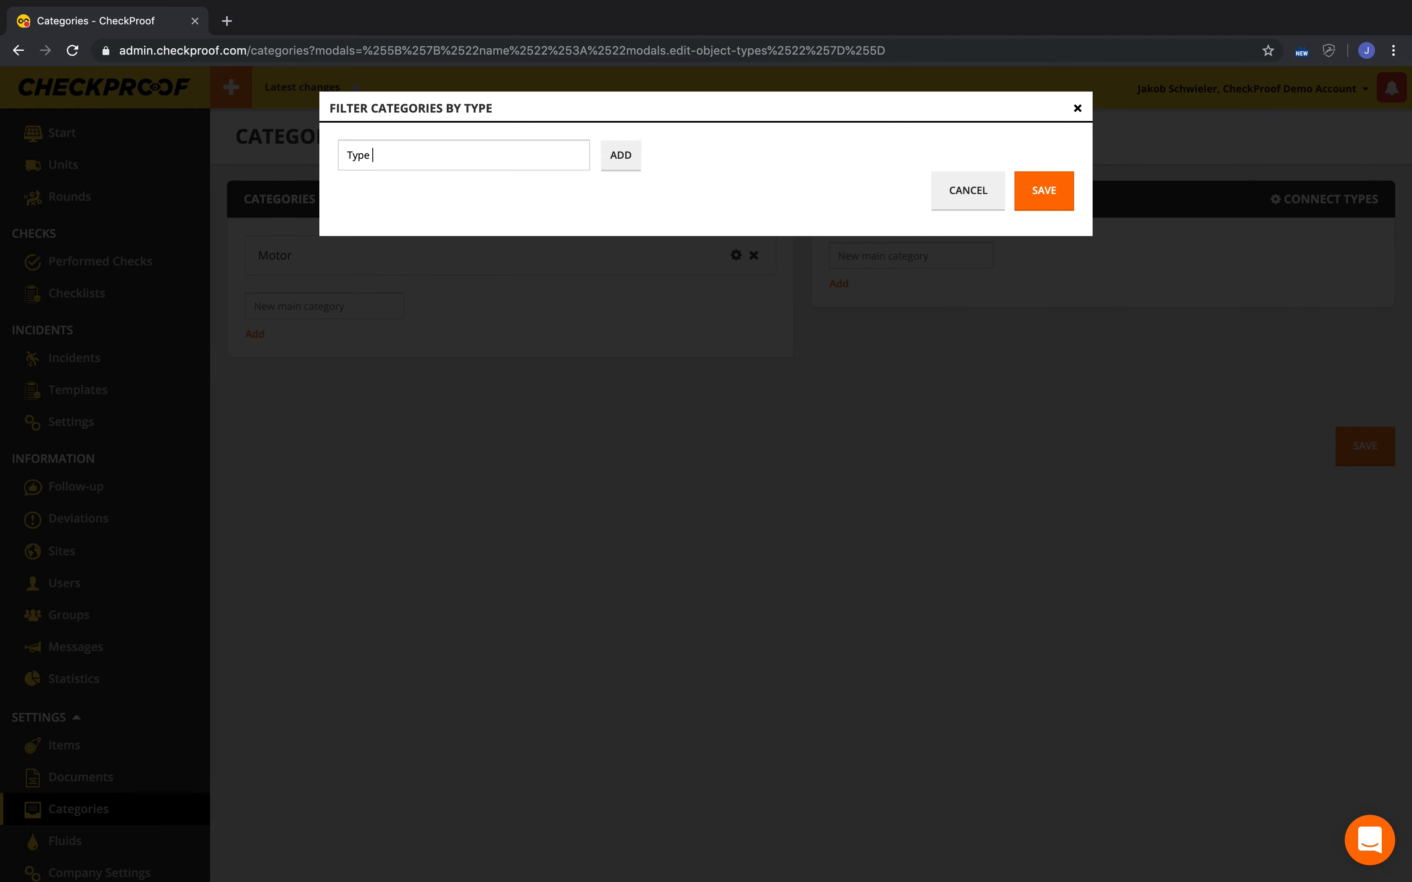
left_click(620, 155)
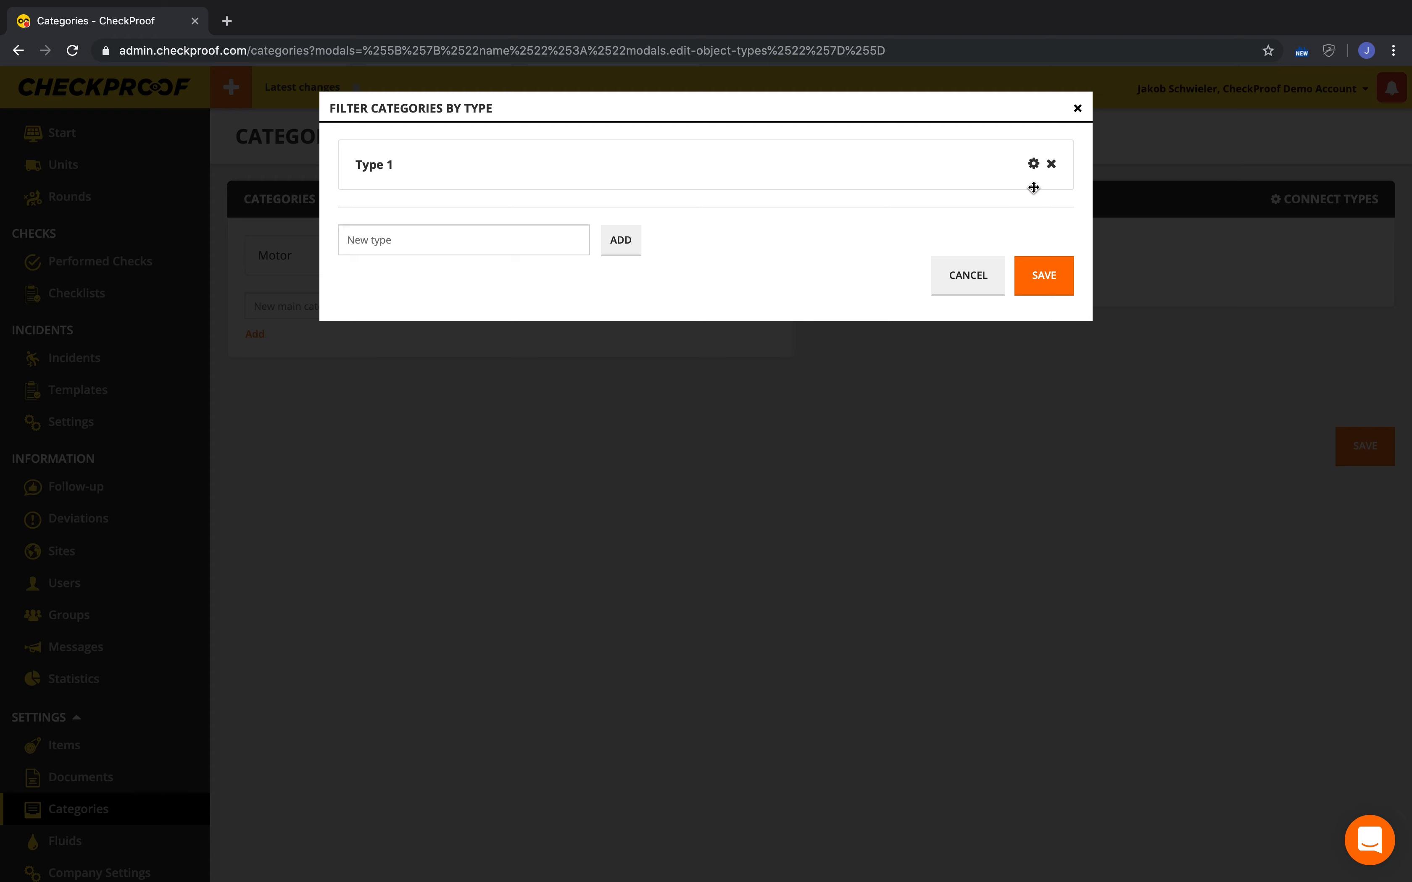
left_click(1034, 164)
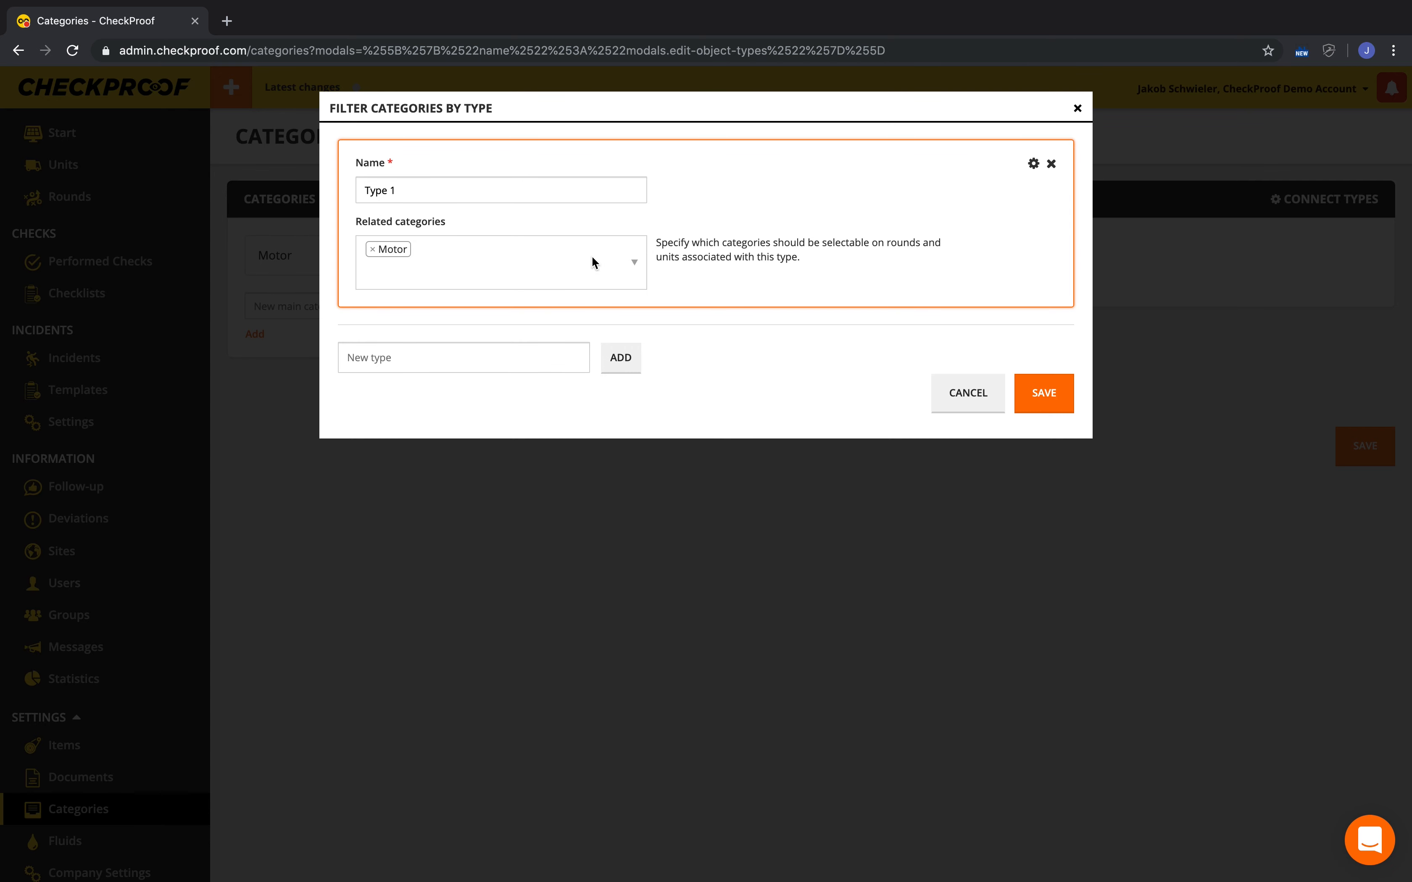
mouse_move(667, 283)
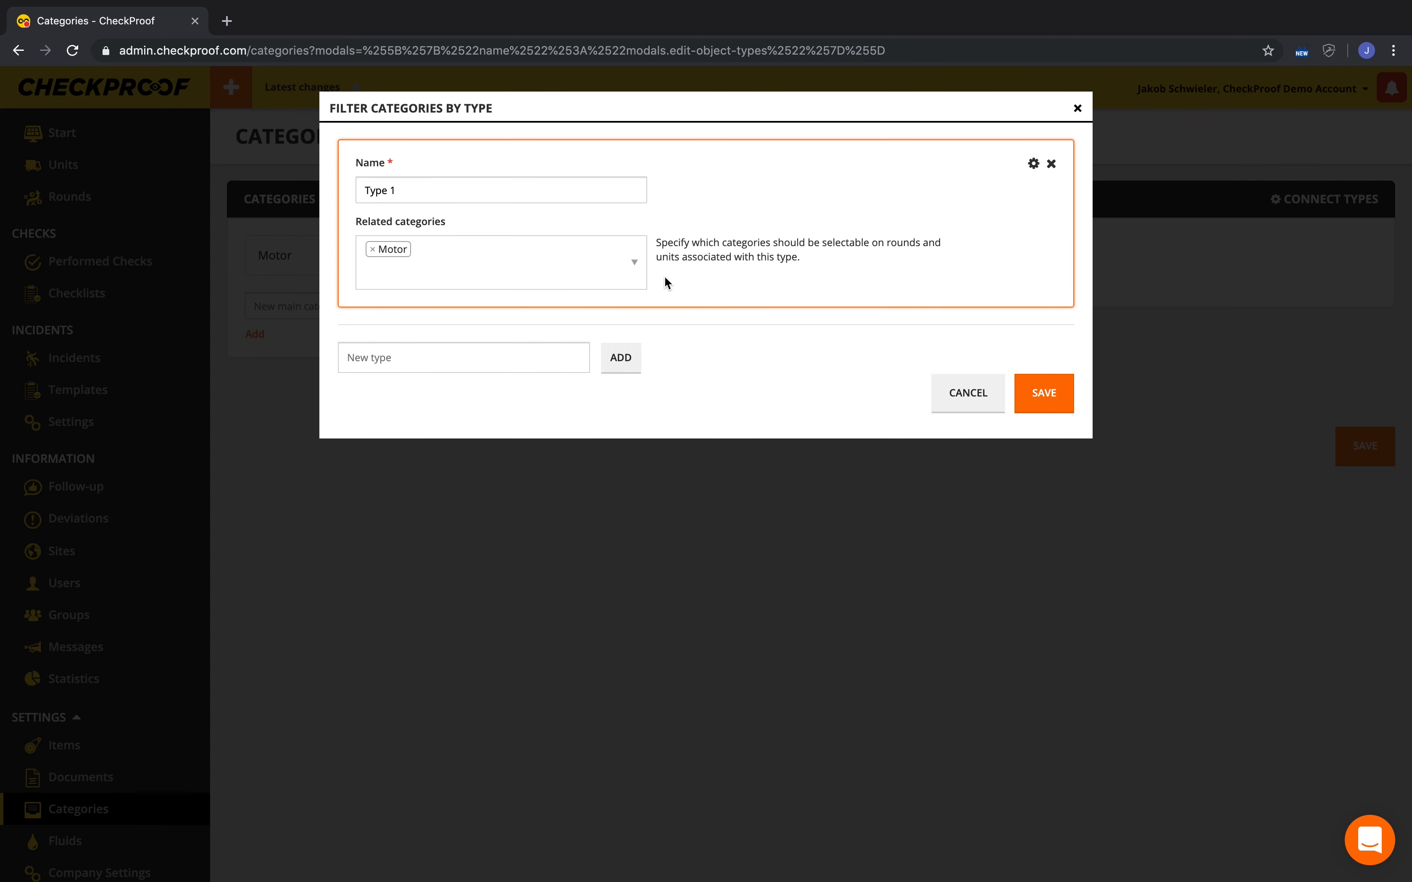
mouse_move(689, 299)
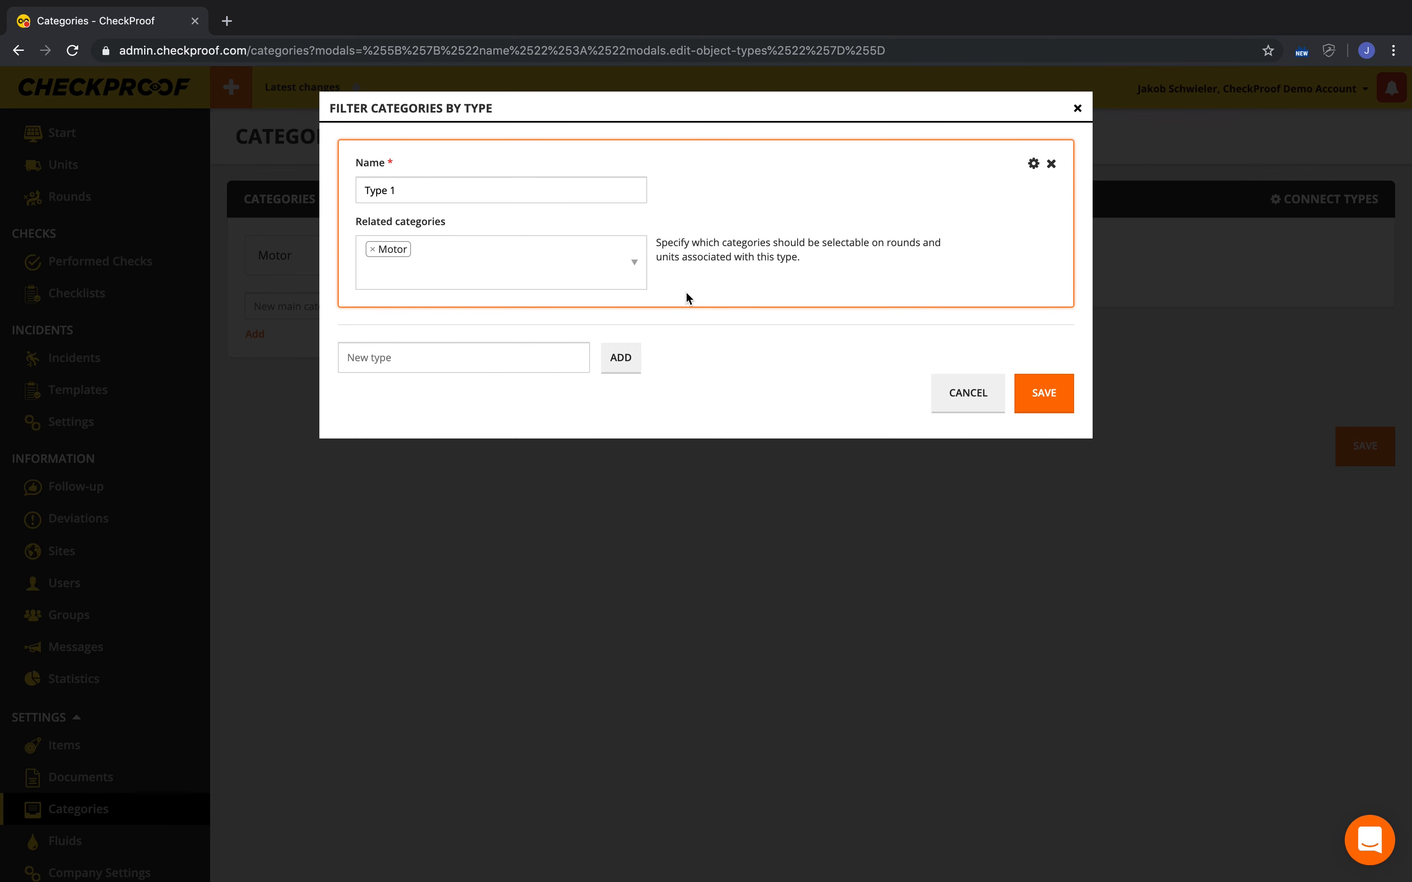